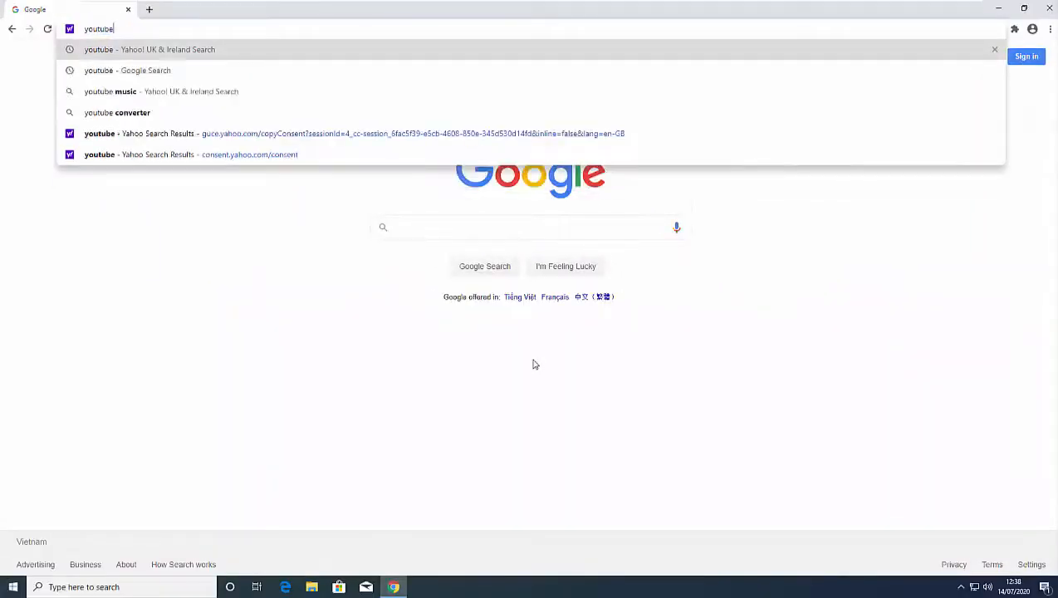
- Search 'youtube' from the address bar, land on Yahoo results, and inspect the redirected URL
left_click(150, 50)
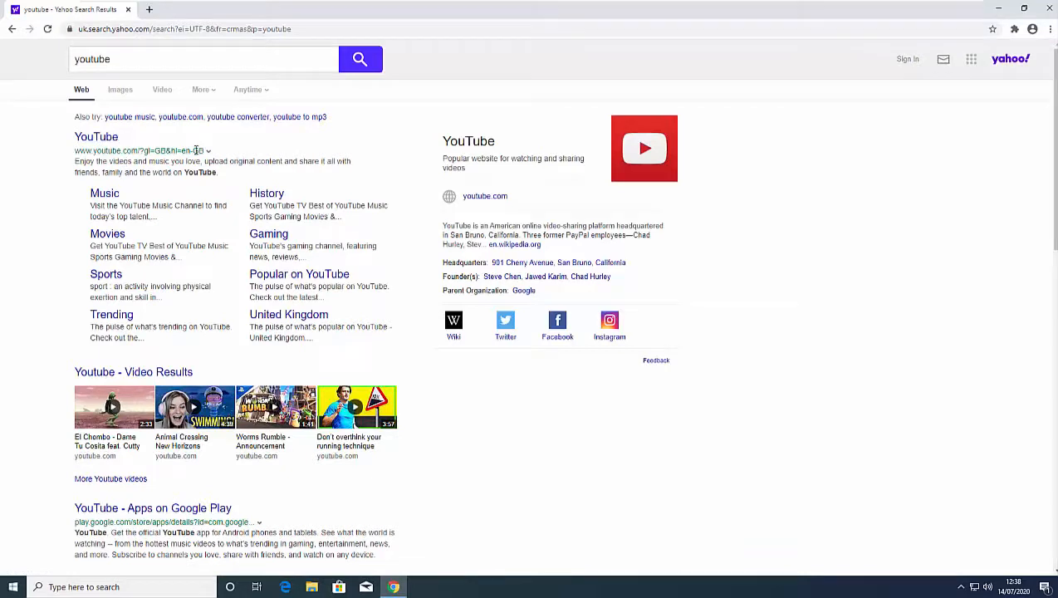
scroll("down", 3)
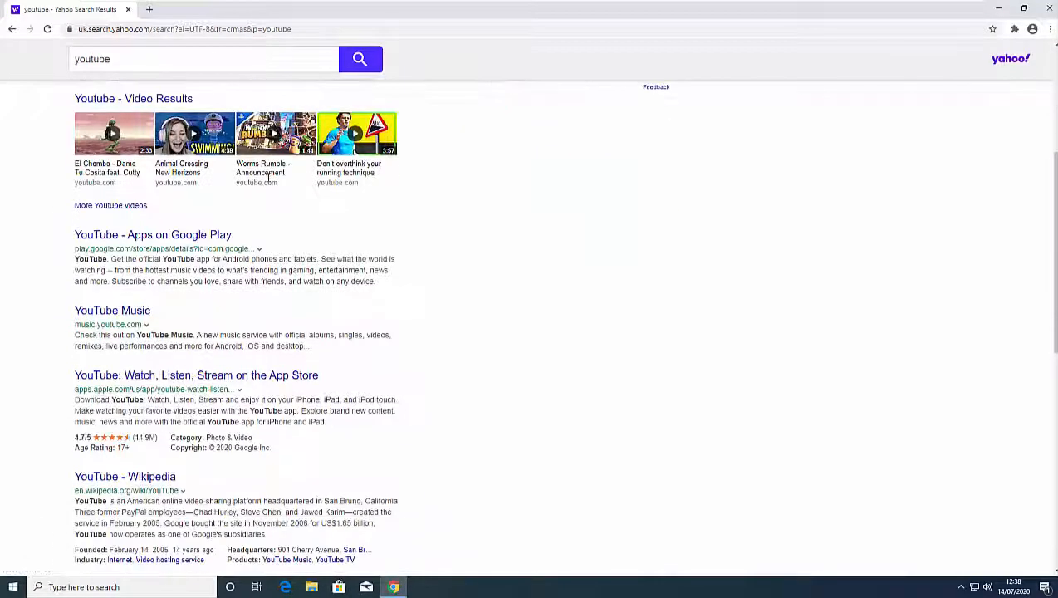
left_click(183, 30)
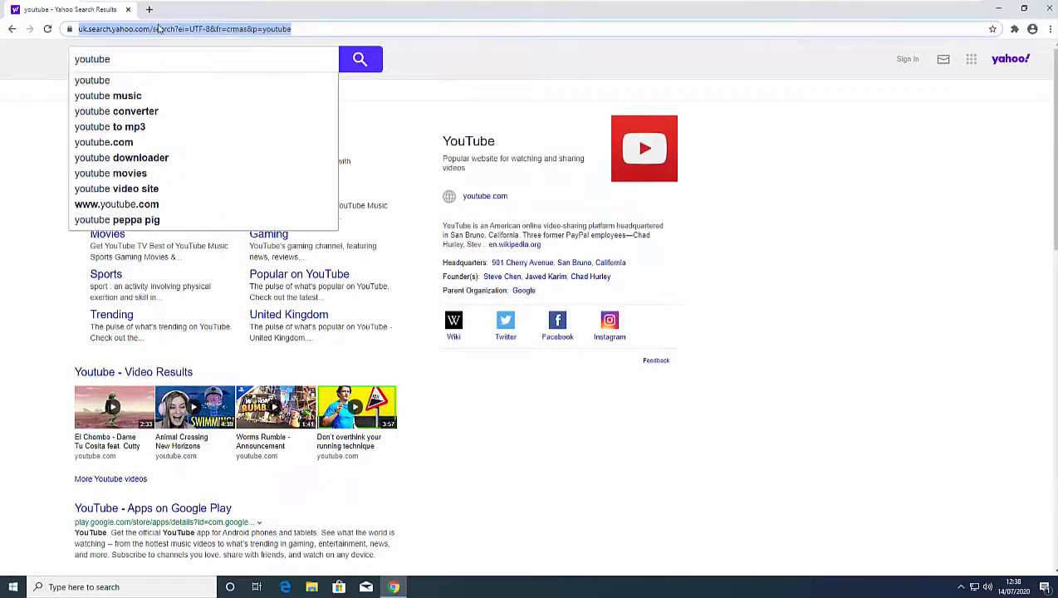